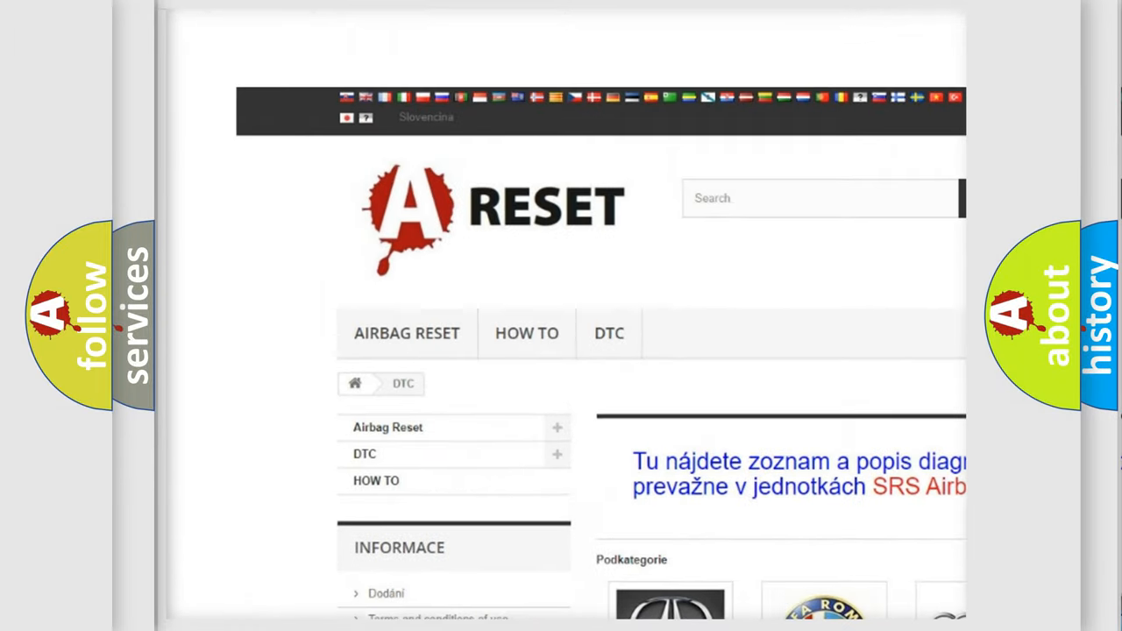
Select the Nissan DTC entry to show its grid of numbered airbag diagnostic codes
{"action": "scroll", "scroll_direction": "down", "scroll_amount": 3}
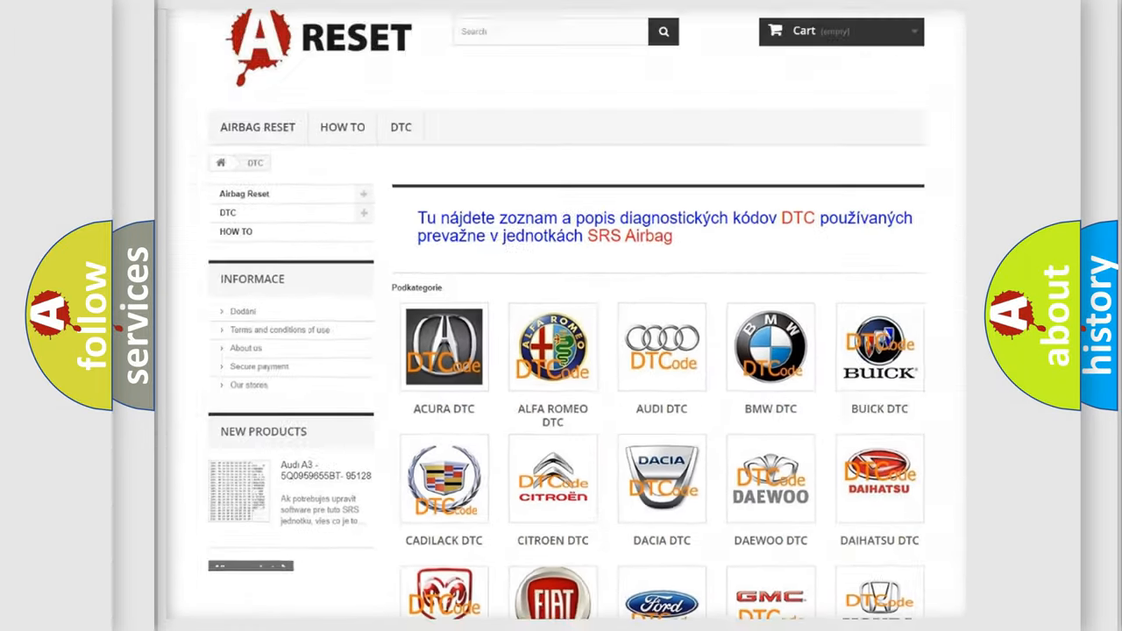
{"action": "scroll", "scroll_direction": "down", "scroll_amount": 3}
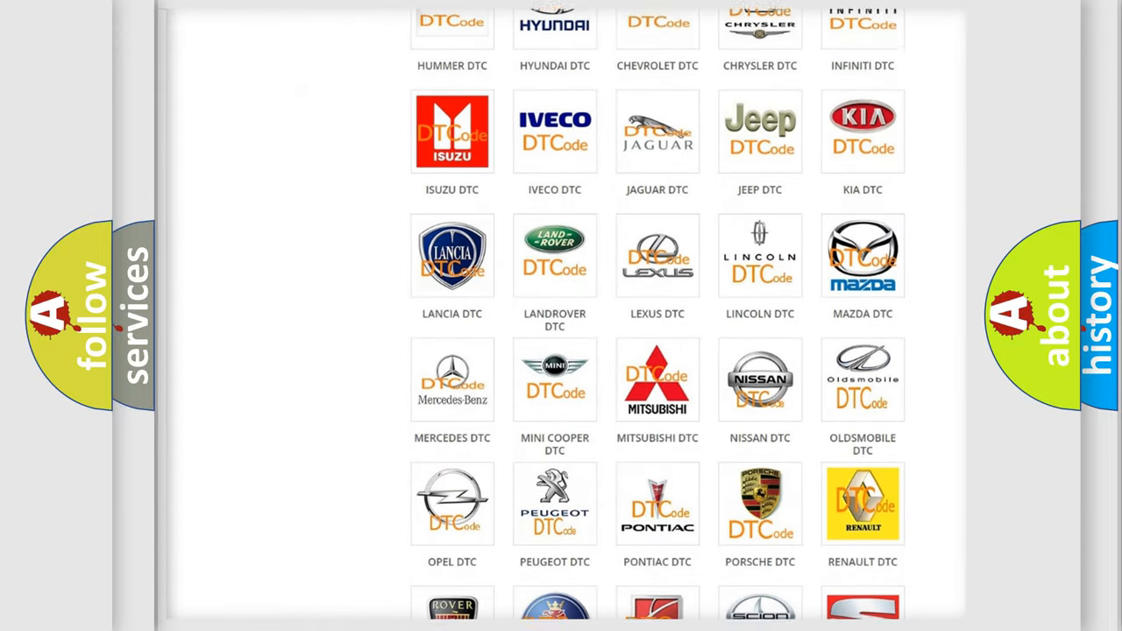
{"action": "scroll", "scroll_direction": "down", "scroll_amount": 3}
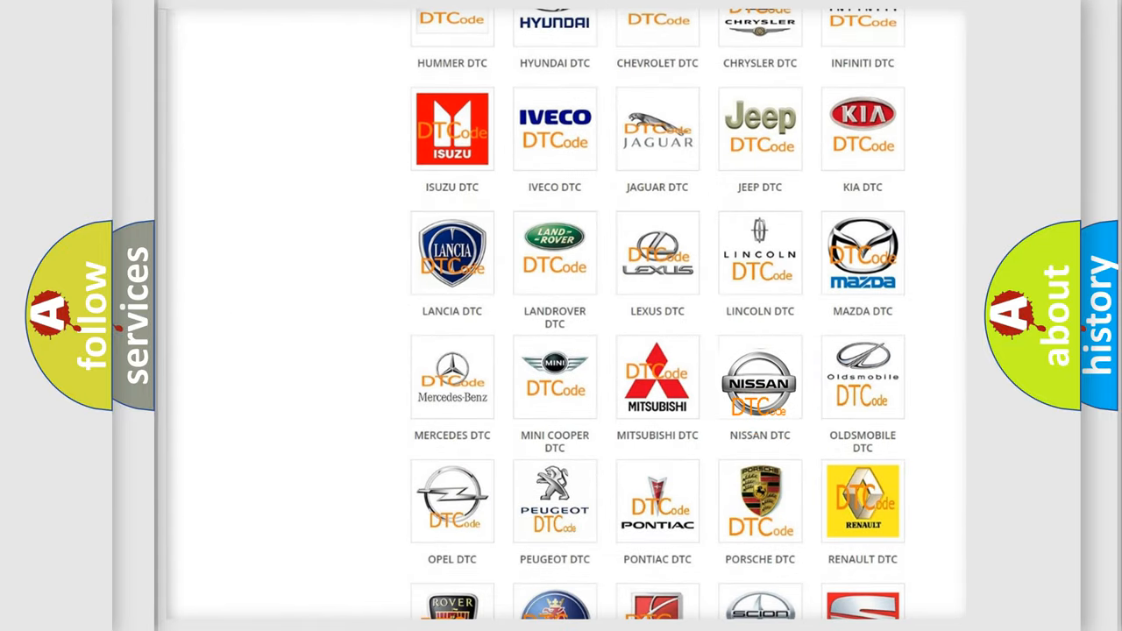
{"action": "left_click", "coordinate": [760, 375]}
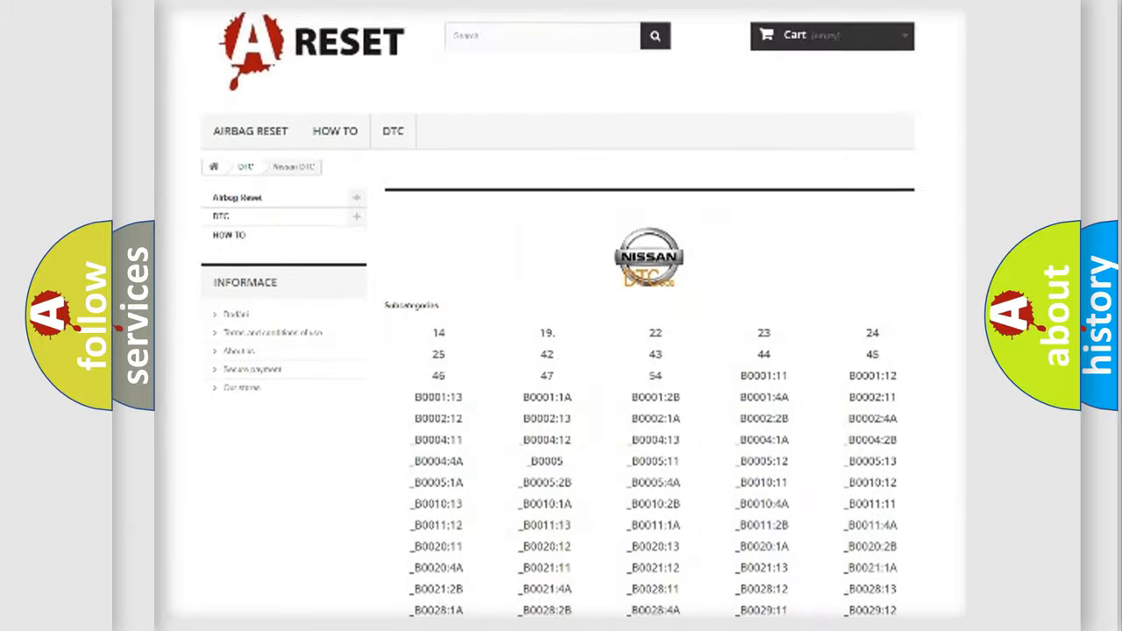
{"action": "scroll", "scroll_direction": "down", "scroll_amount": 3}
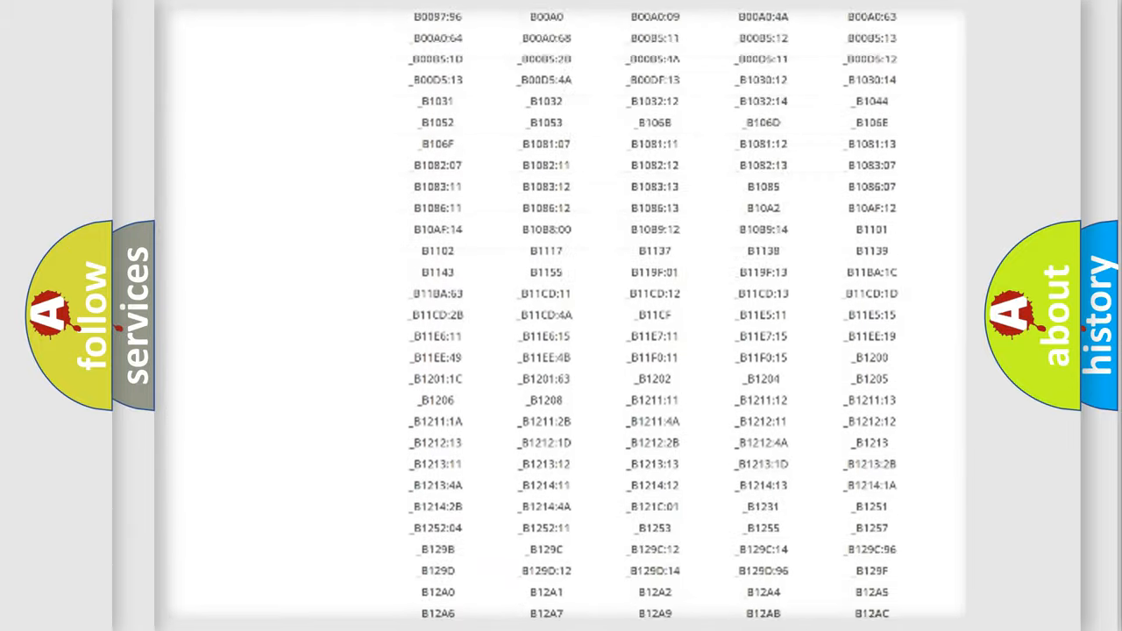
{"action": "scroll", "scroll_direction": "up", "scroll_amount": 3}
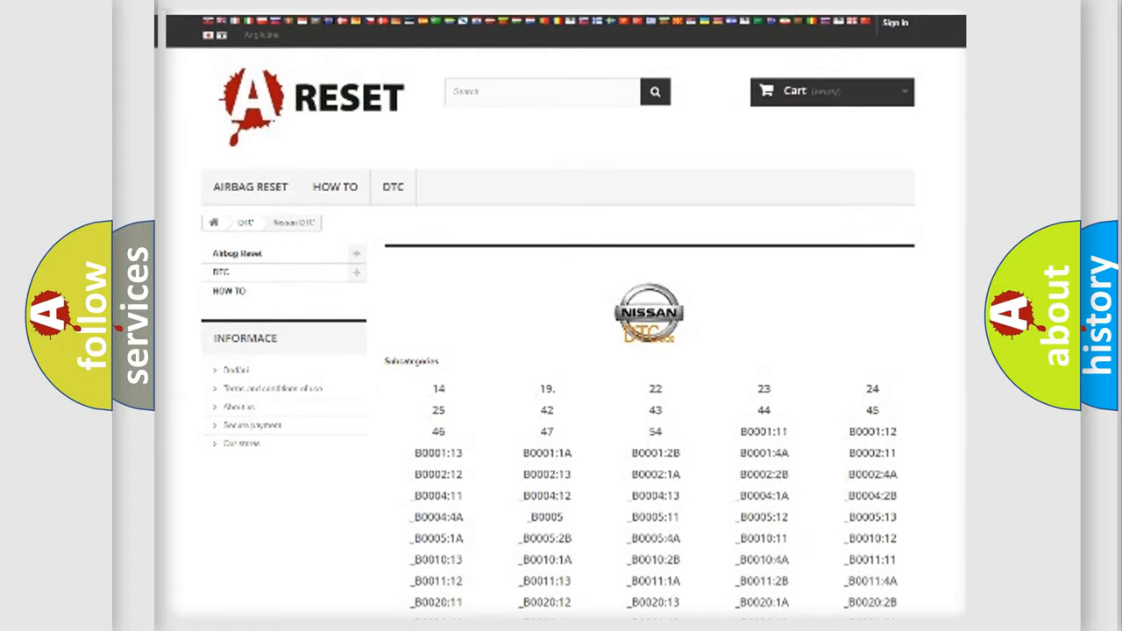